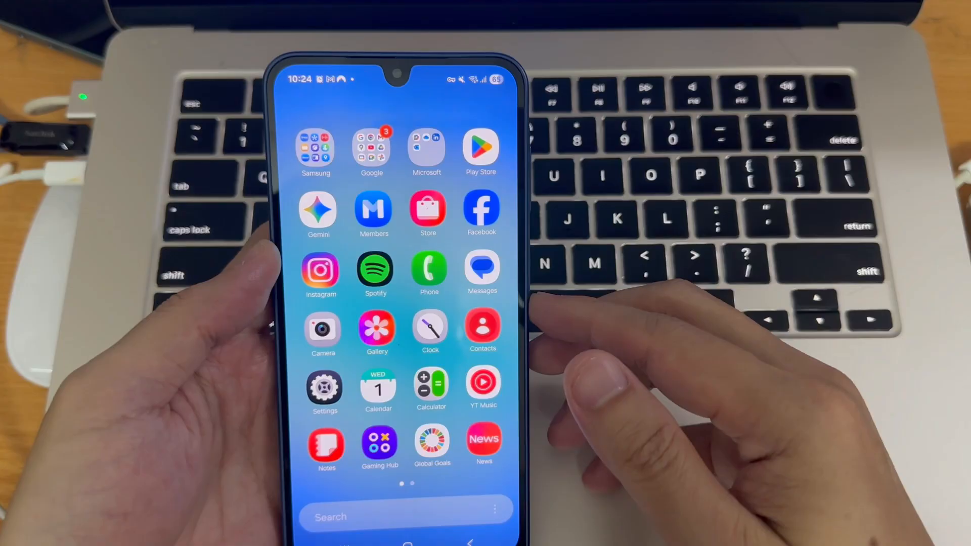
Install Button Mapper: Remap your keys from the Google Play Store.
left_click(480, 152)
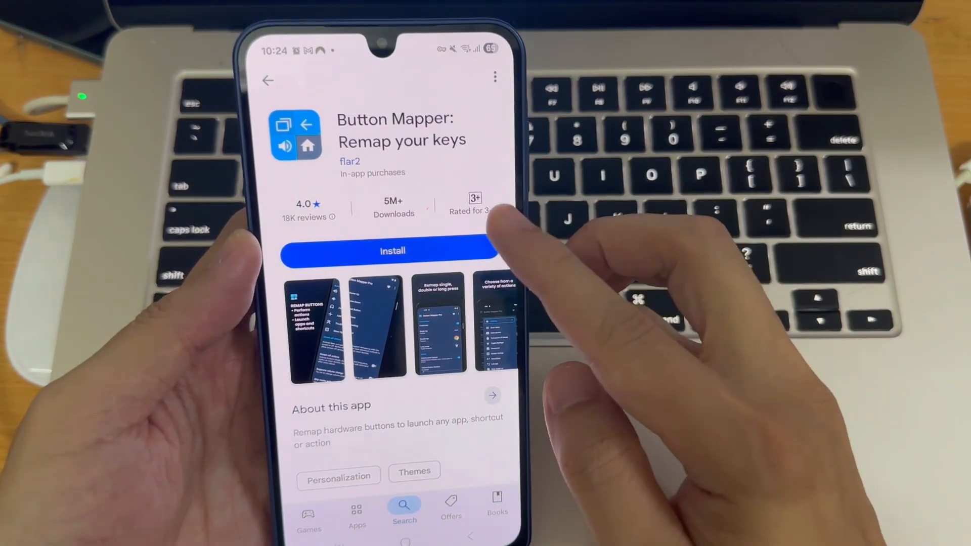
left_click(393, 250)
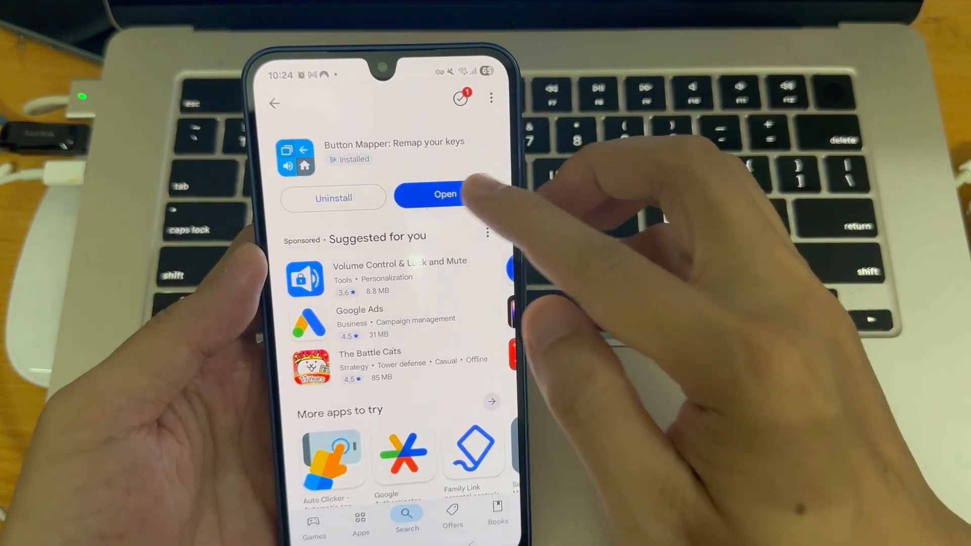
Launch Button Mapper from its Play Store page once installation finishes.
left_click(446, 195)
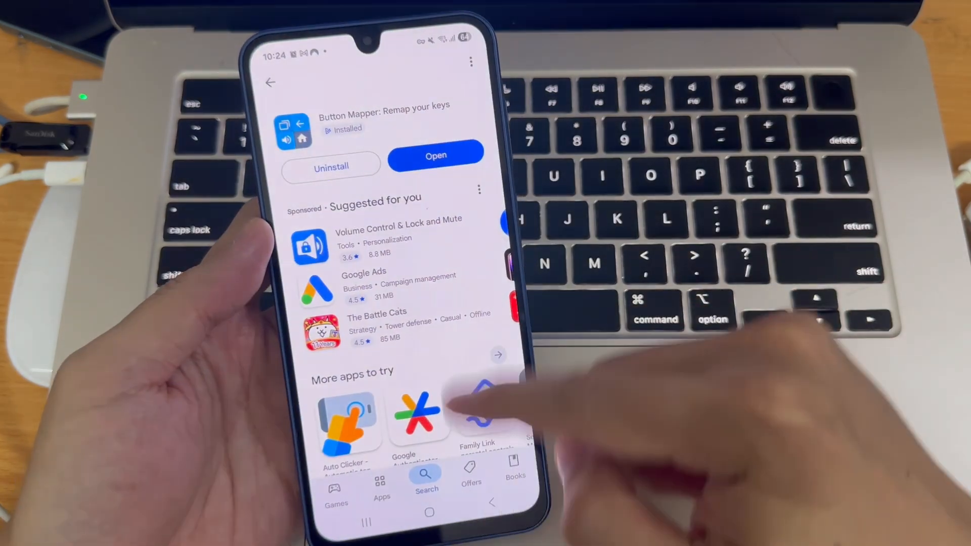
left_click(435, 154)
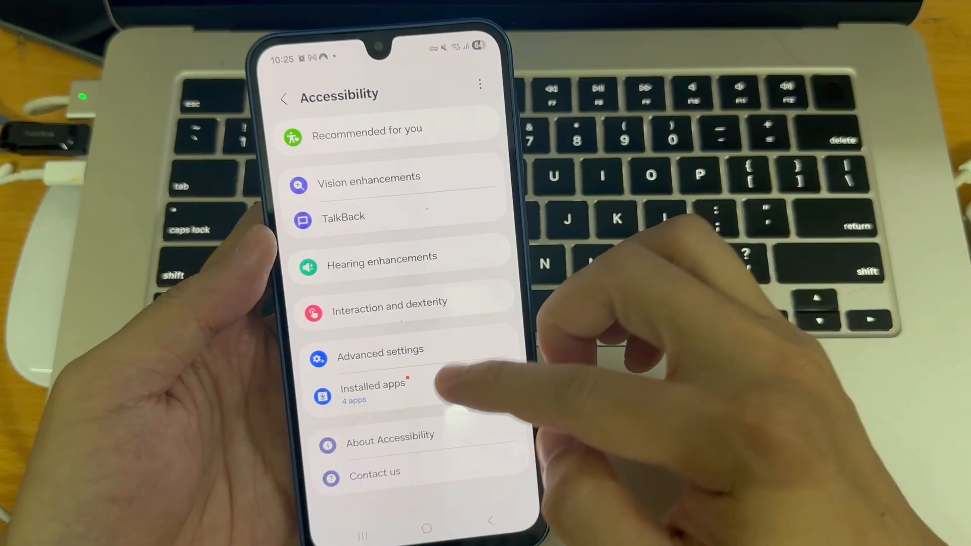
Turn on Button Mapper's accessibility service under Installed apps in Accessibility settings.
left_click(372, 391)
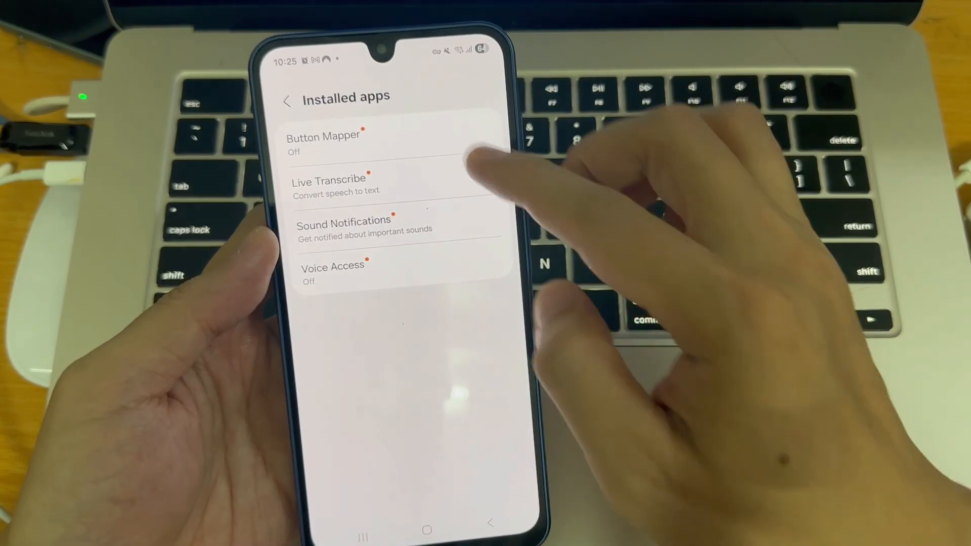
left_click(323, 142)
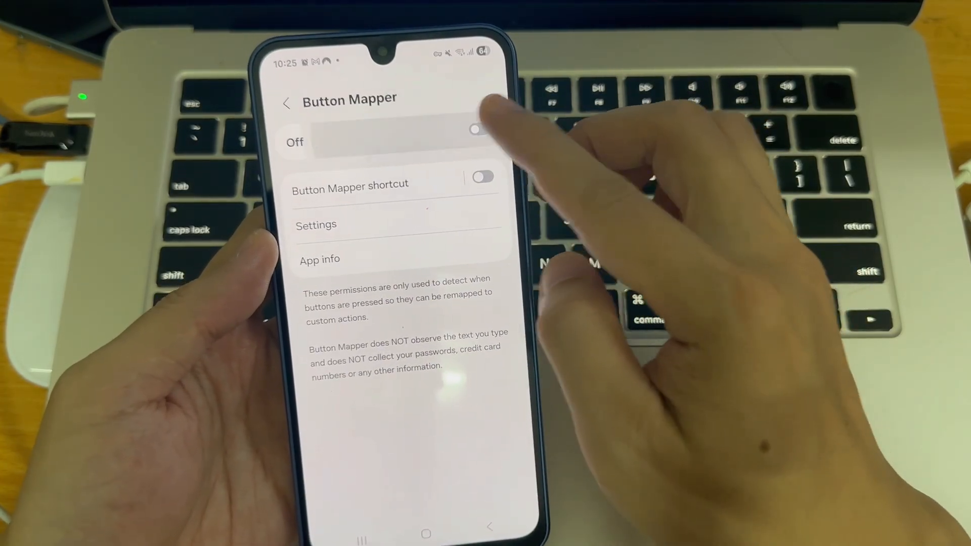
left_click(476, 131)
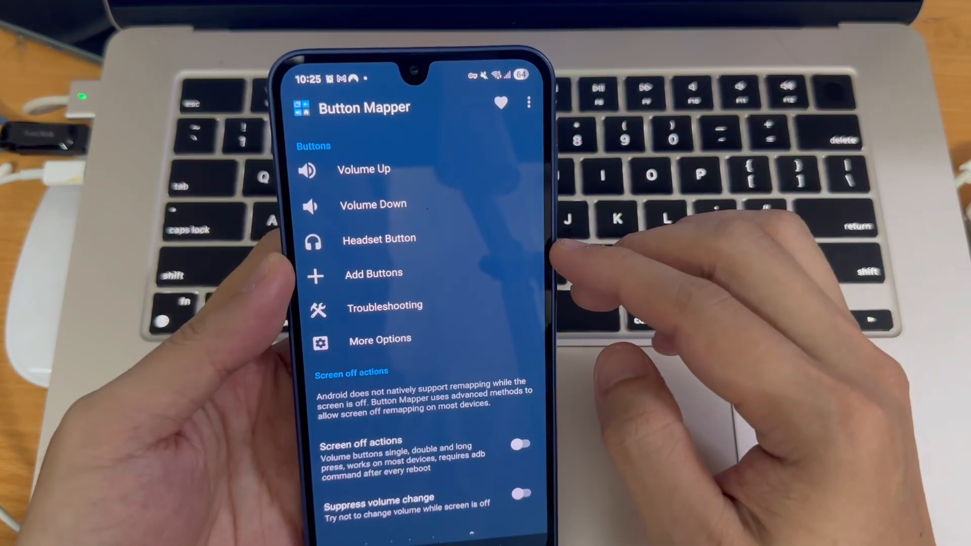
Set Volume Up single tap to No Action, then move on to the Volume Down button.
left_click(363, 170)
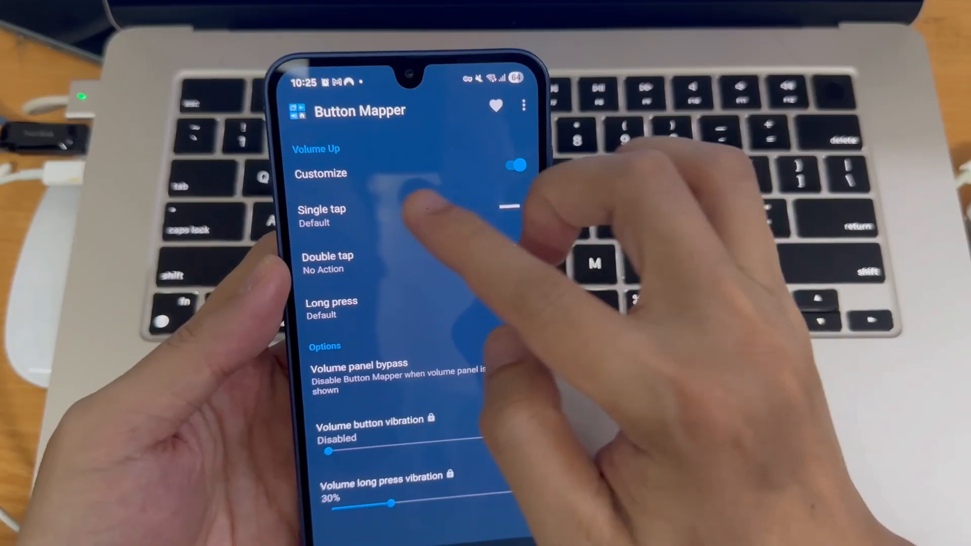
left_click(322, 217)
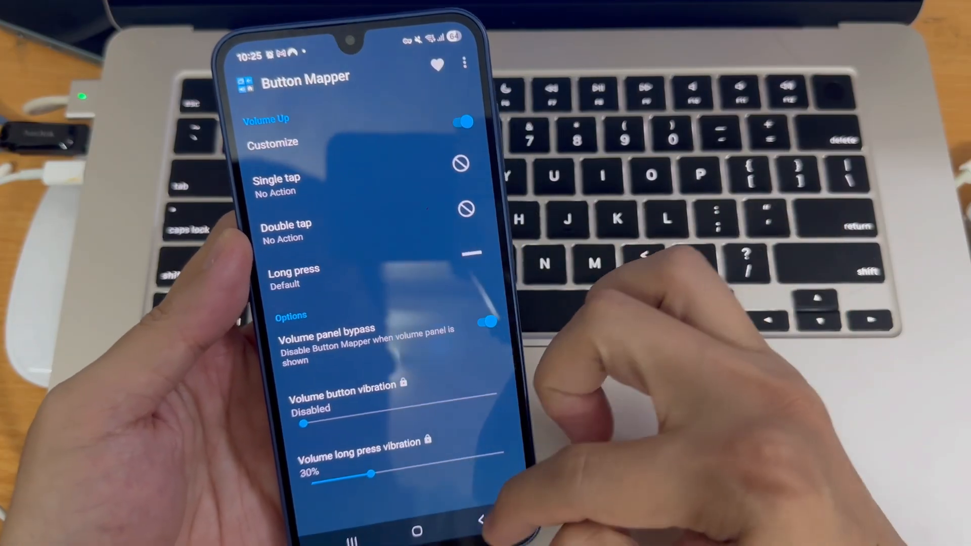
left_click(484, 520)
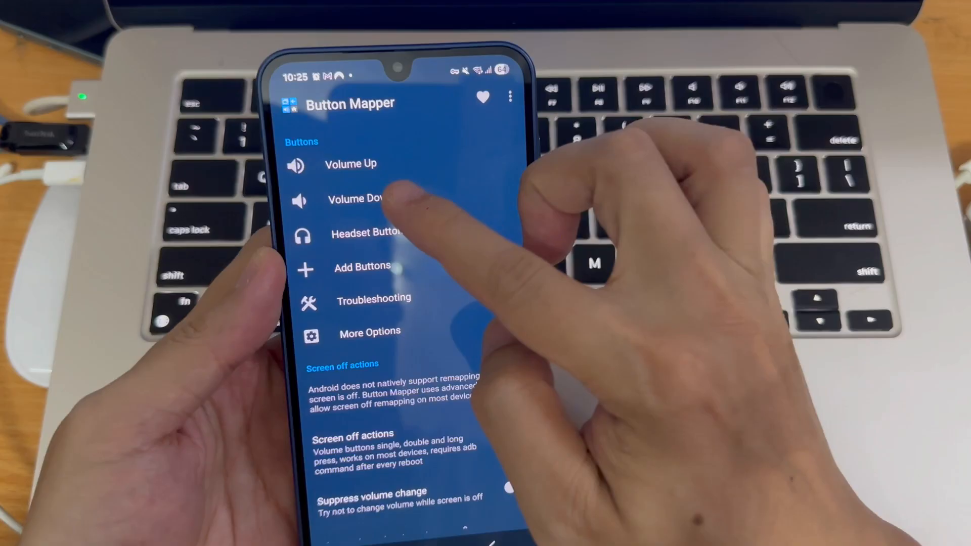
left_click(356, 199)
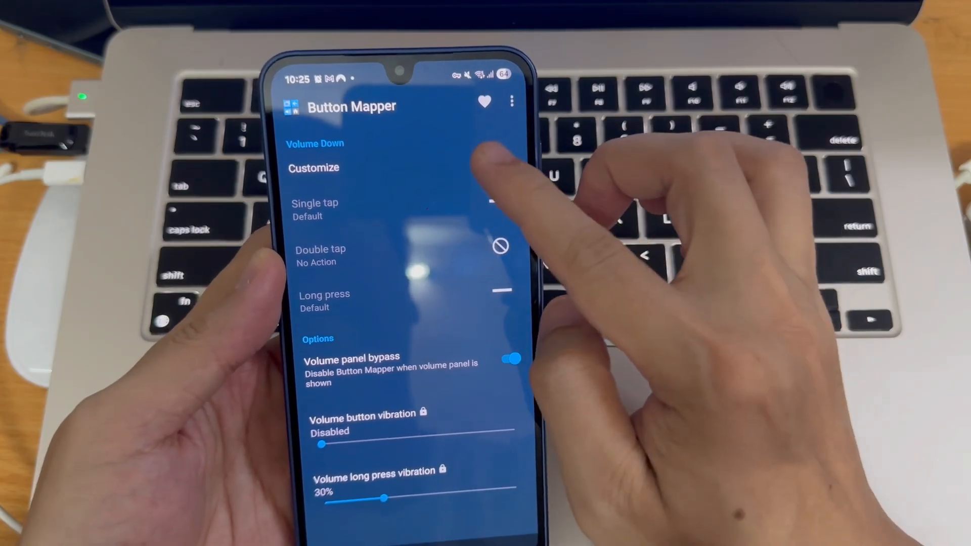